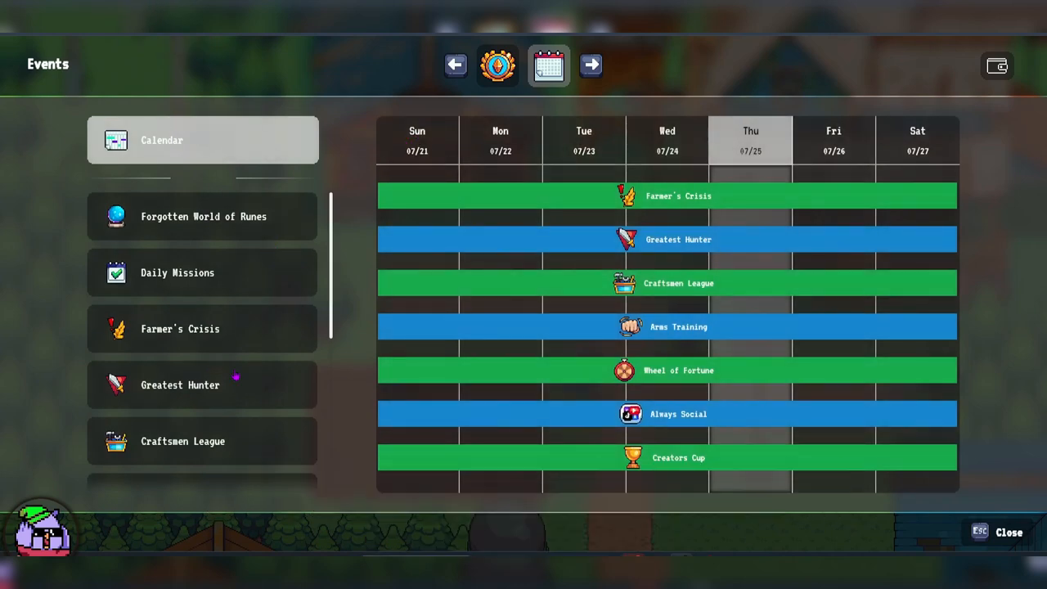
# Step: Switch the Events window from the calendar to the Always Social page
pyautogui.scroll(-3)
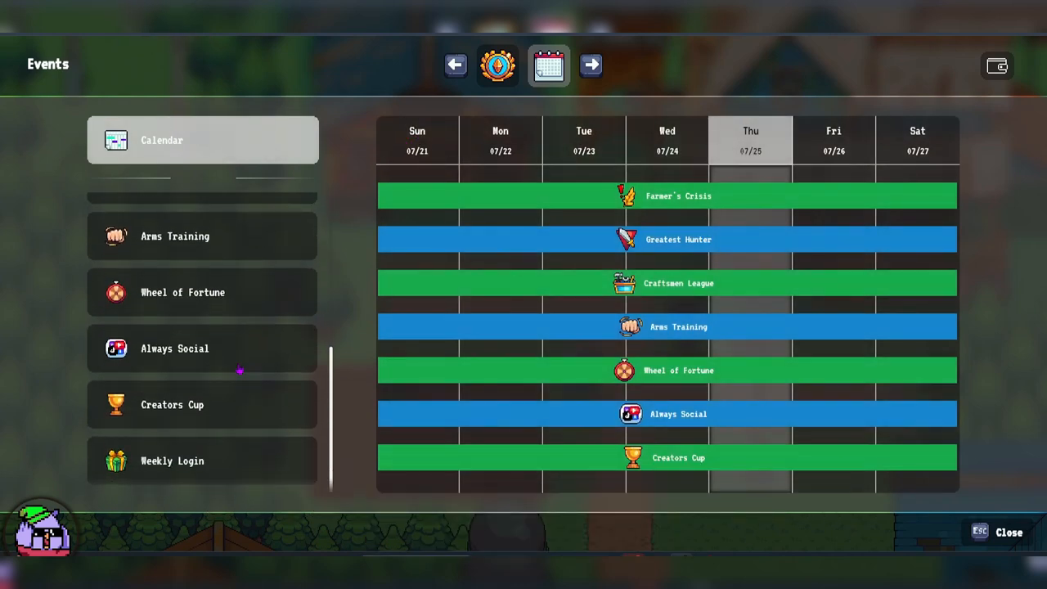
pyautogui.click(203, 348)
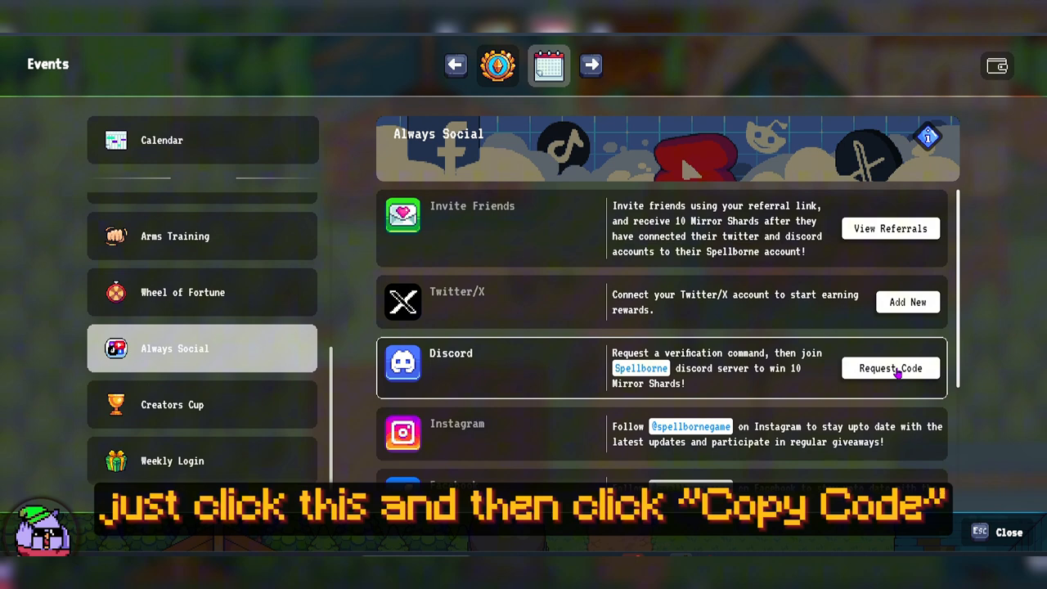
# Step: Request a Discord verification code and copy the connect command to the clipboard
pyautogui.click(889, 368)
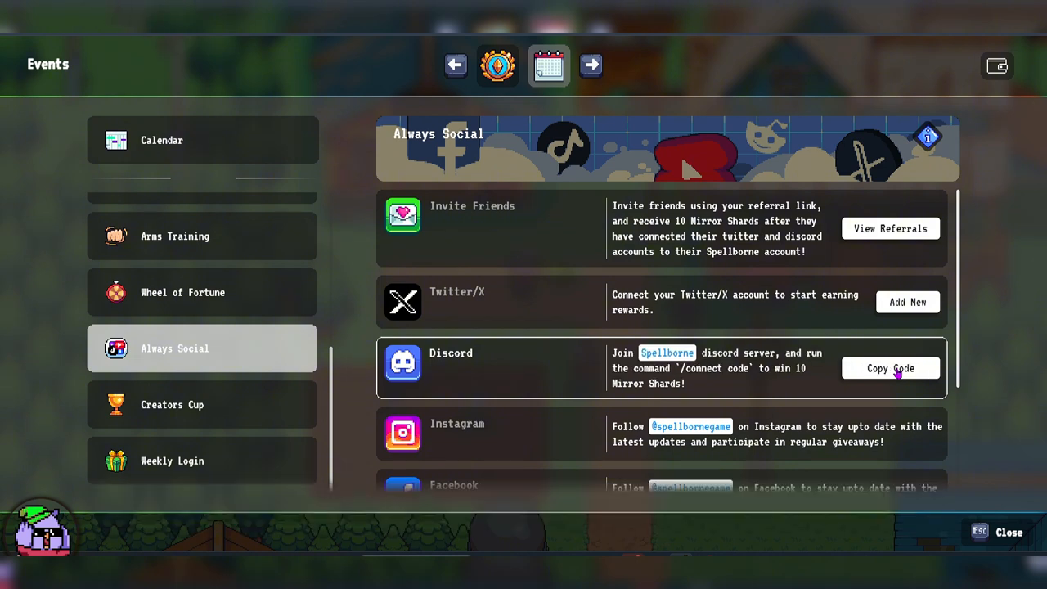
pyautogui.click(889, 368)
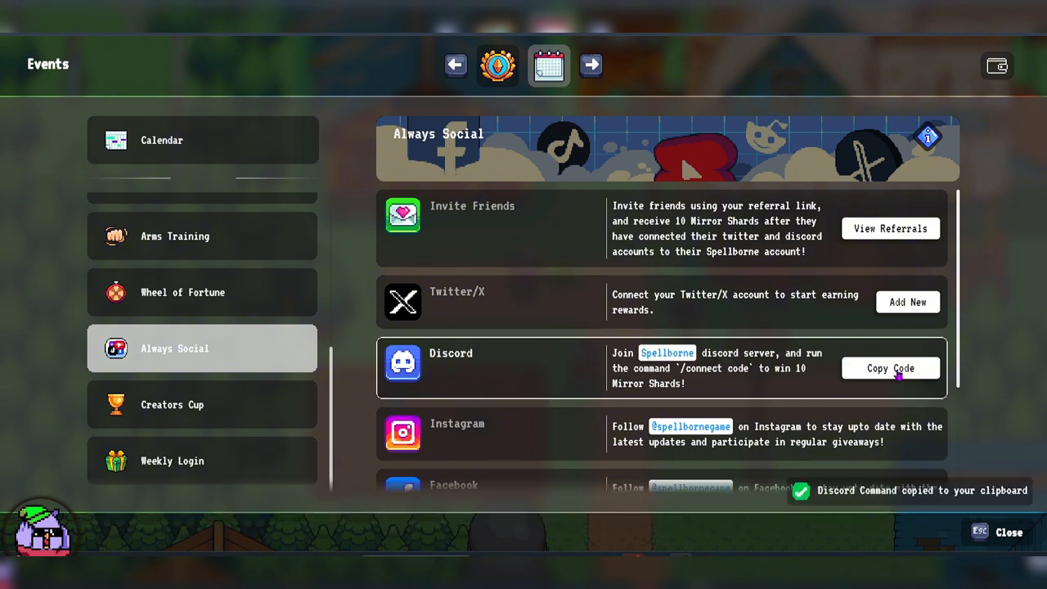
pyautogui.click(890, 368)
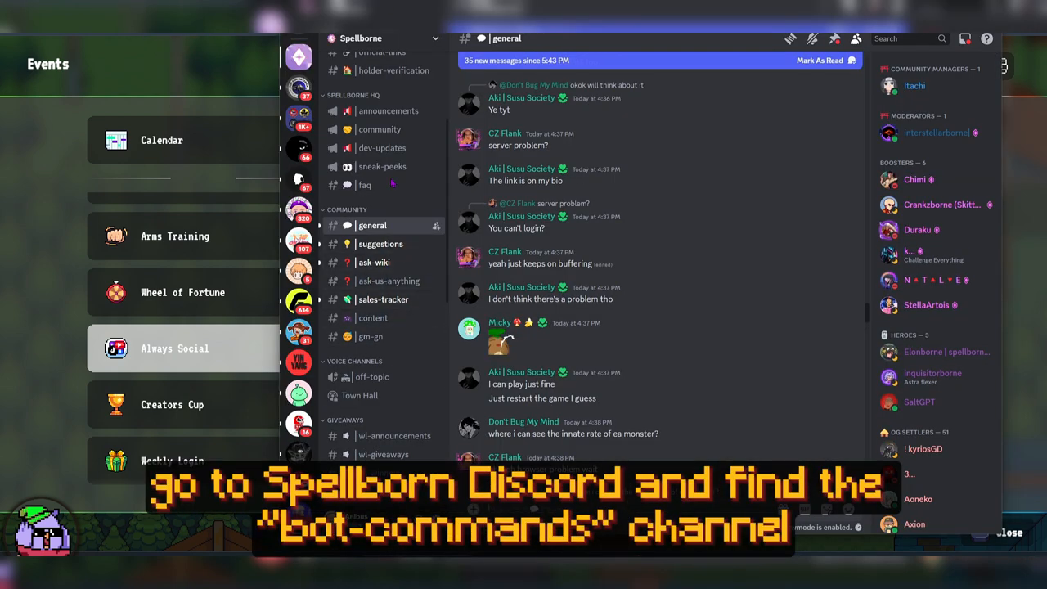
# Step: Enter the #bot-commands channel and begin the /connect slash command
pyautogui.scroll(-3)
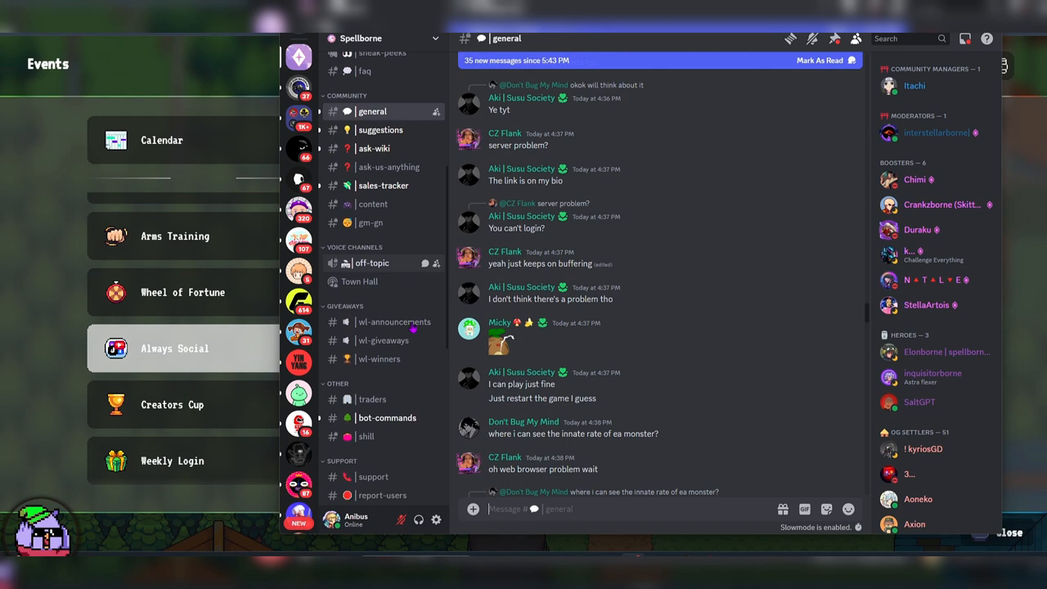
pyautogui.click(386, 368)
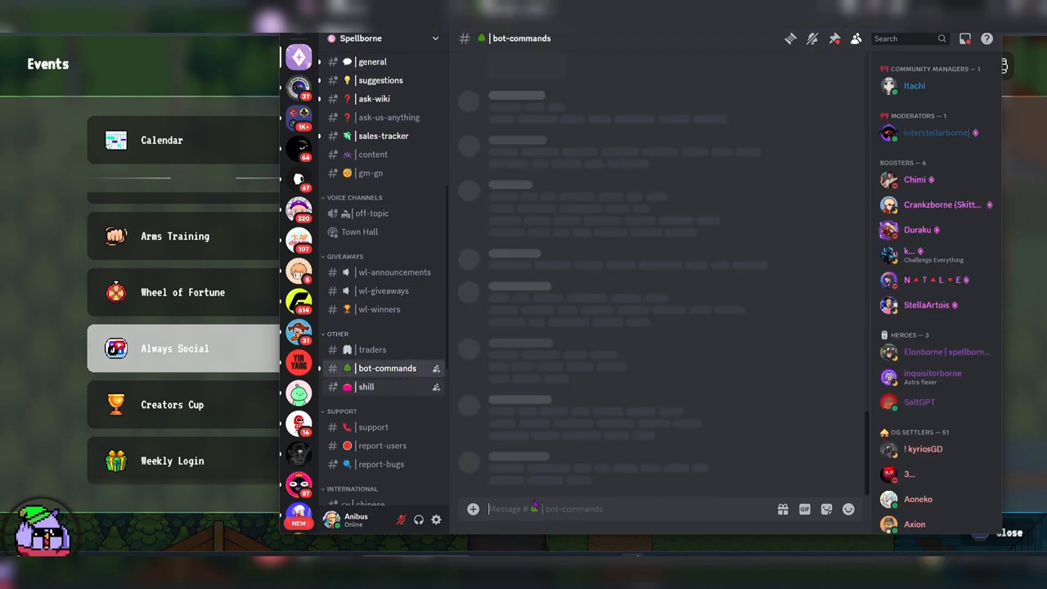
pyautogui.write('/c')
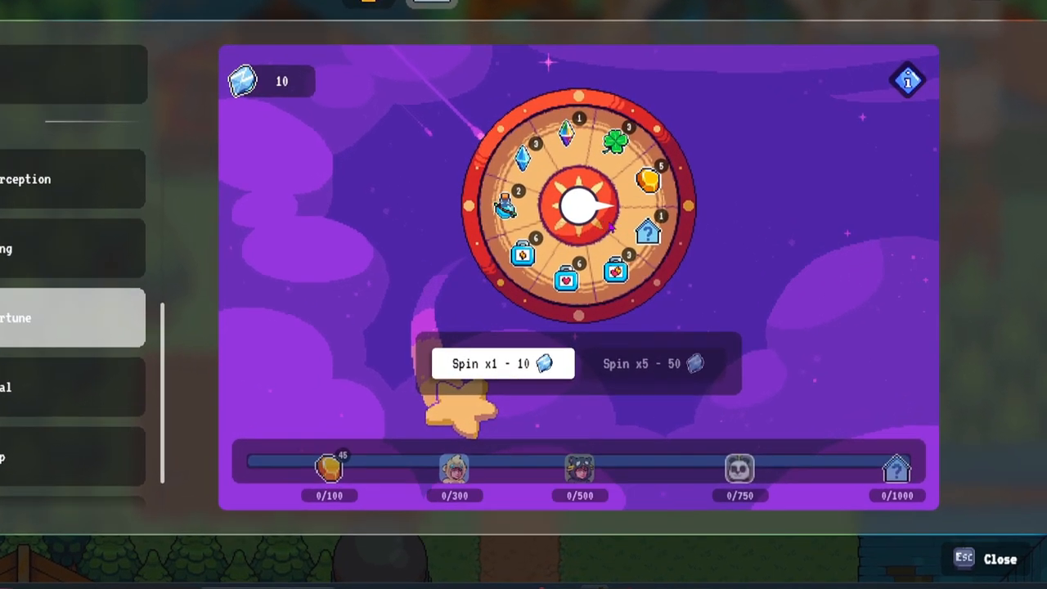
# Step: Spend the 10 Mirror Shards on a single Wheel of Fortune spin, winning 3 Crystal
pyautogui.click(502, 363)
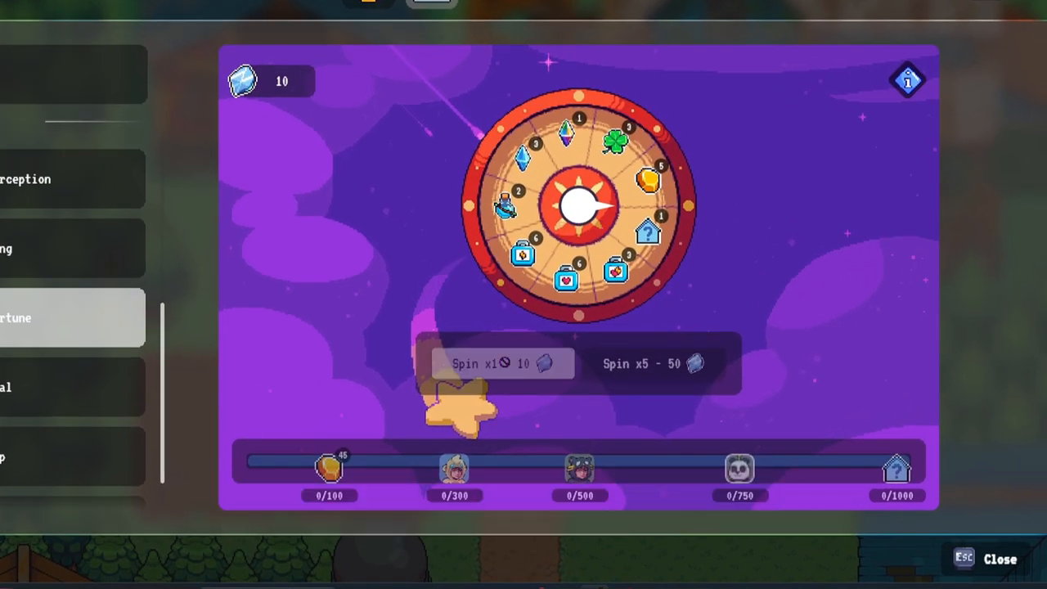
pyautogui.click(504, 363)
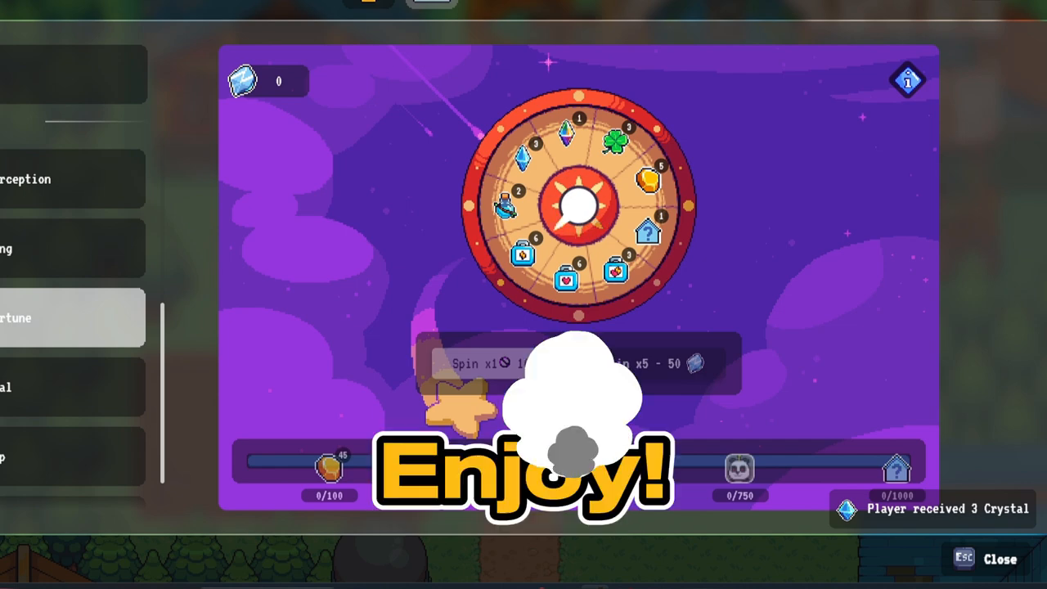